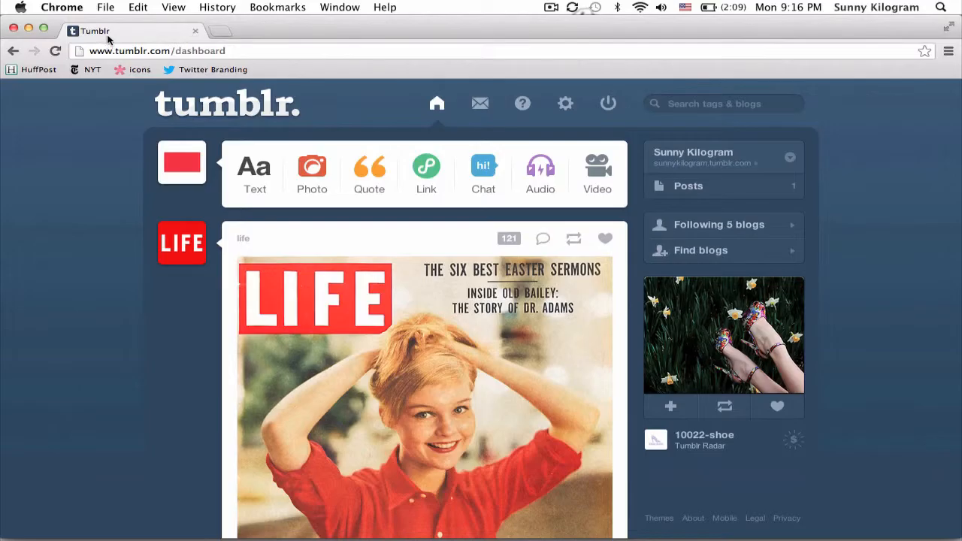
pyautogui.moveTo(89, 96)
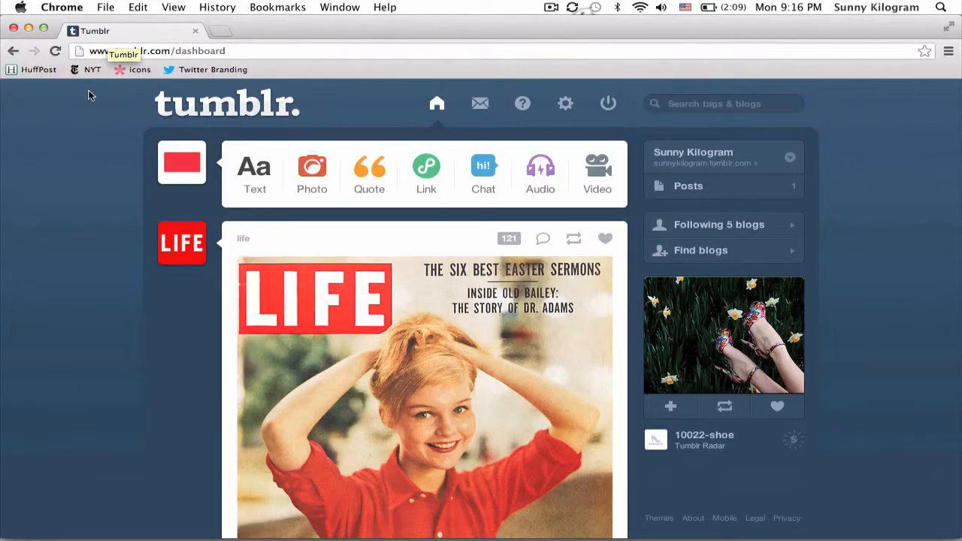
# Go to tumblr.com/themes/upload_static_file in a new browser tab
pyautogui.click(220, 31)
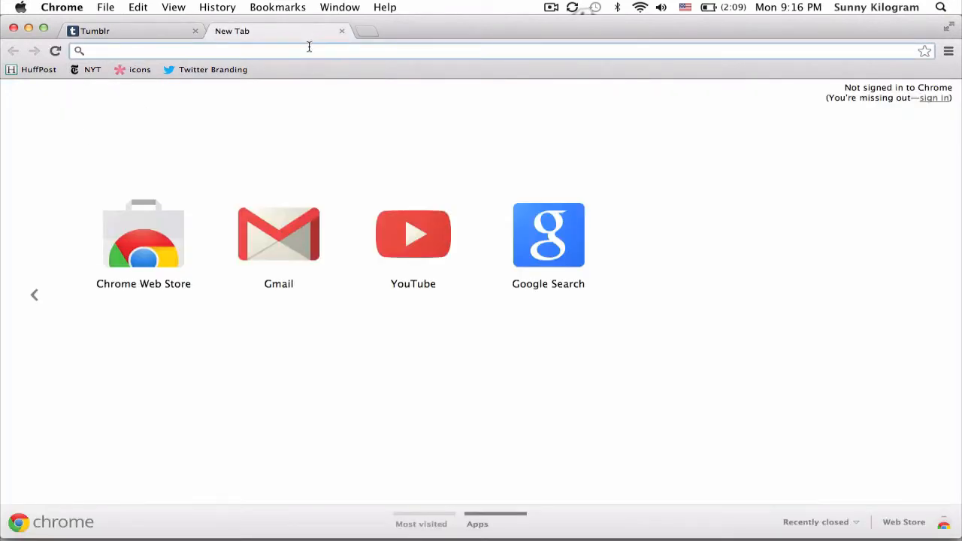
pyautogui.write('tumblr.com/themes/upload_static_file')
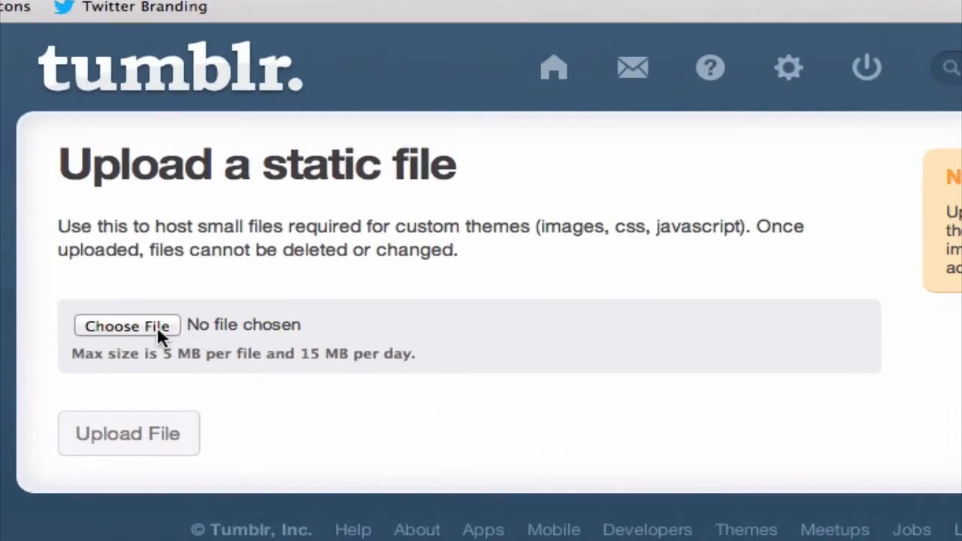
# Choose theme-functions.js from the computer and upload it to reveal its hosted static URL
pyautogui.click(127, 326)
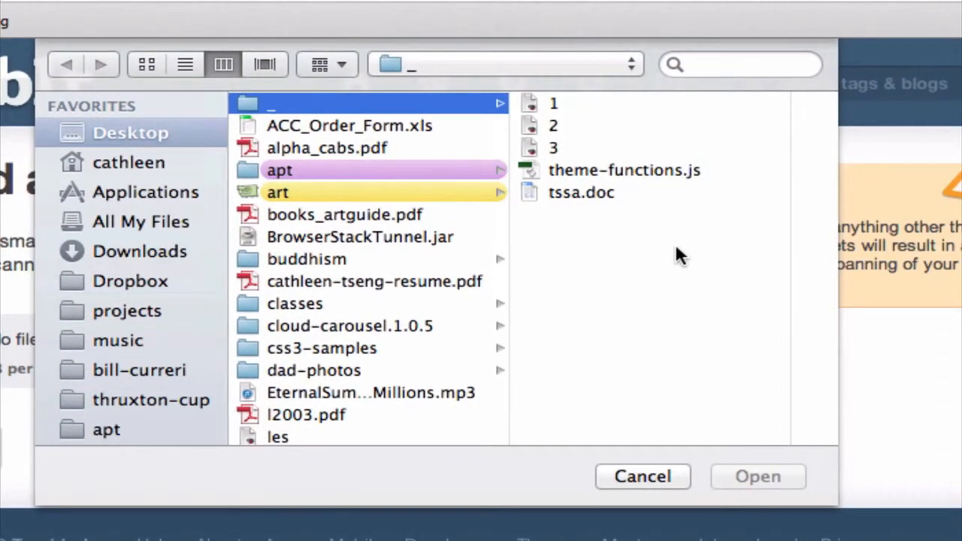
pyautogui.moveTo(470, 162)
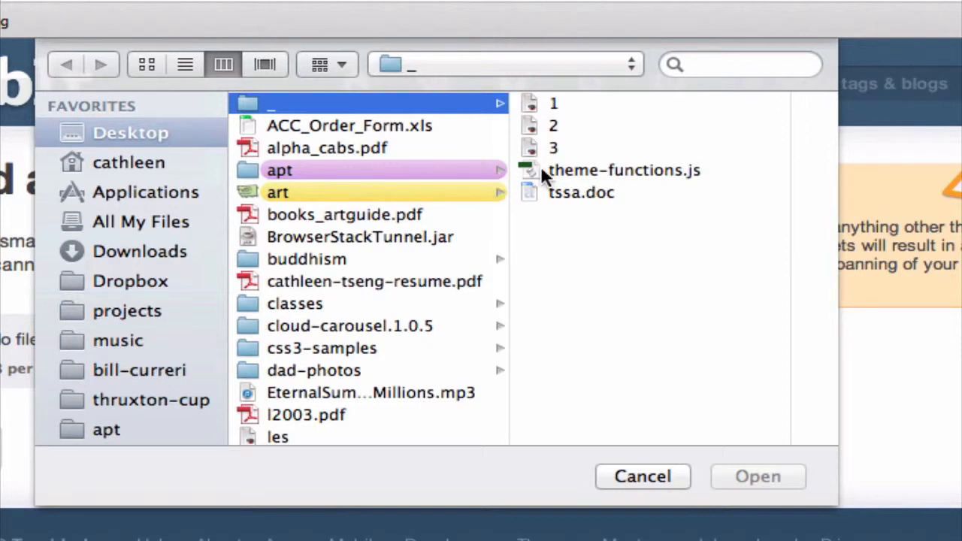
pyautogui.moveTo(653, 176)
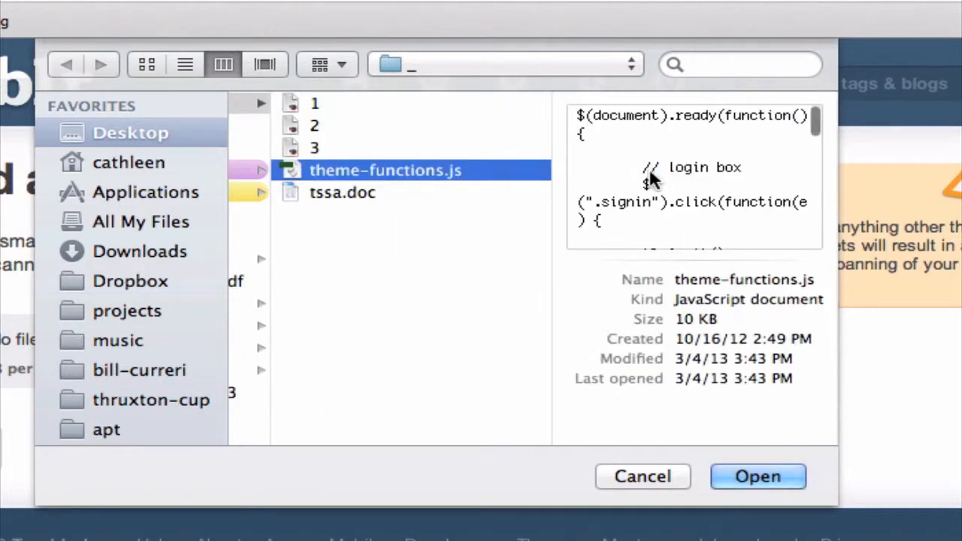
pyautogui.moveTo(759, 461)
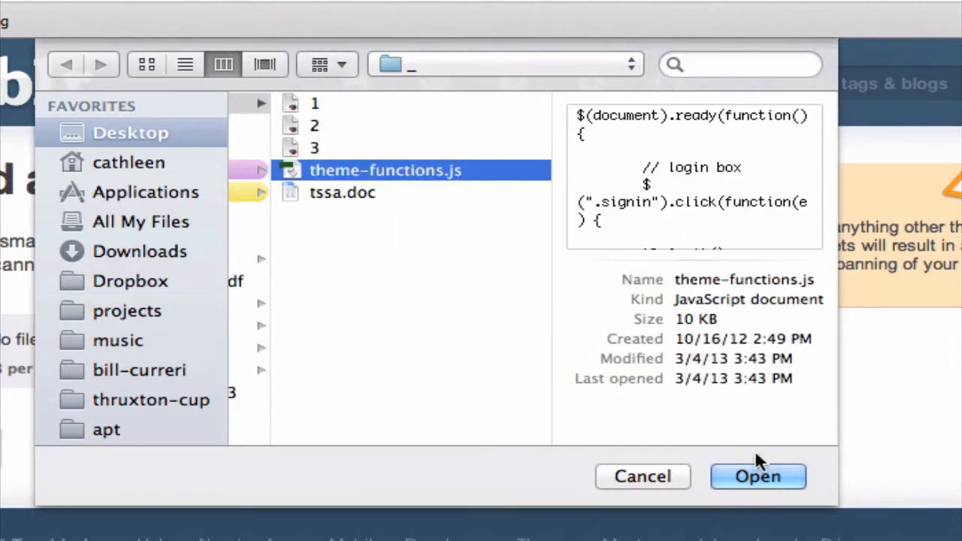
pyautogui.click(757, 477)
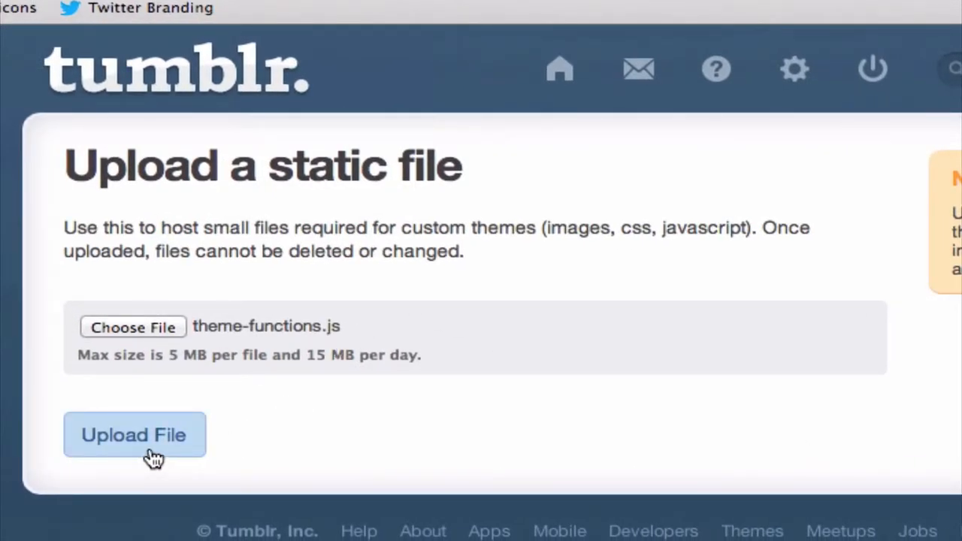
pyautogui.click(135, 434)
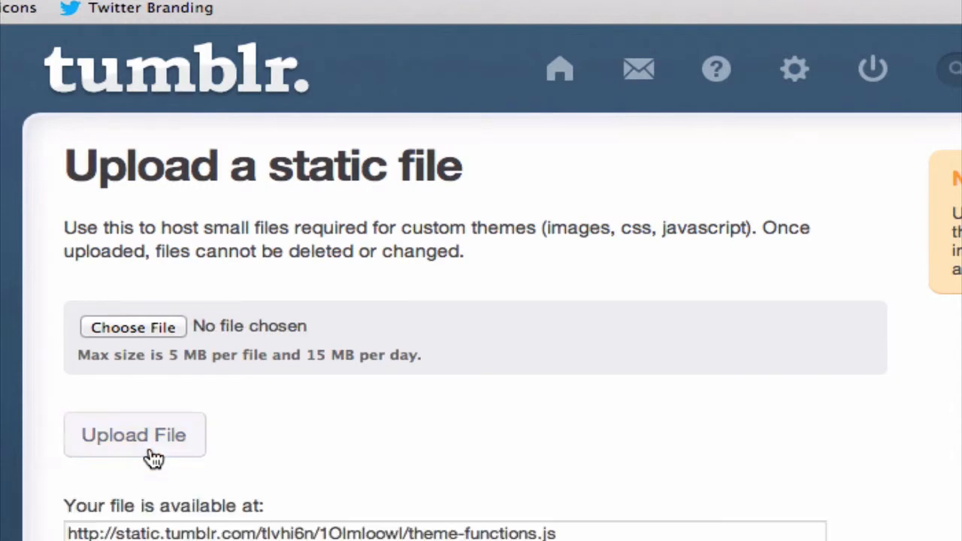
pyautogui.scroll(-3)
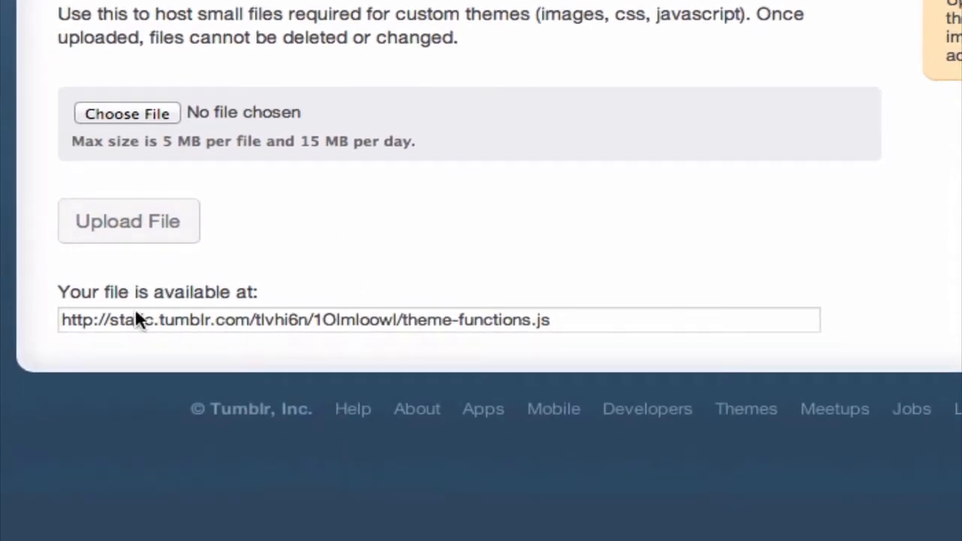
pyautogui.moveTo(284, 302)
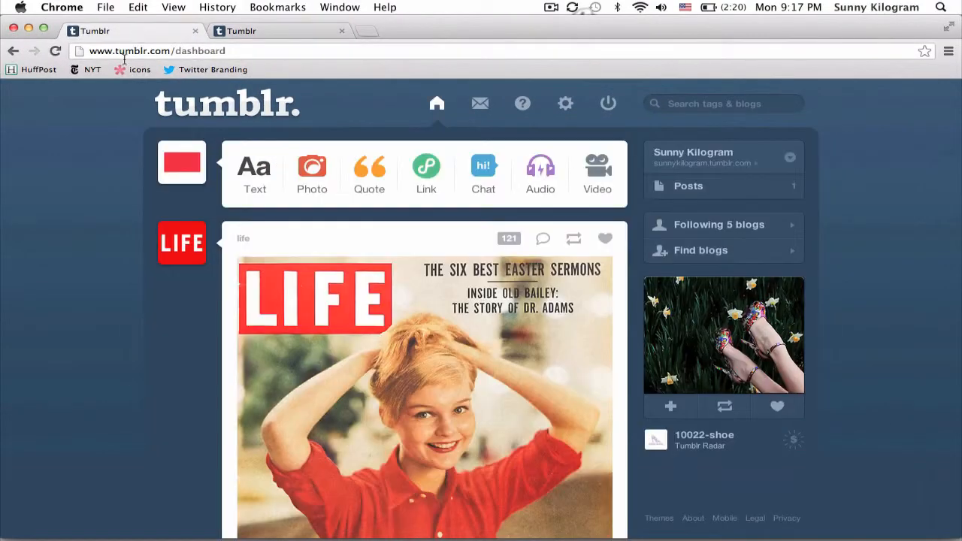
pyautogui.moveTo(566, 126)
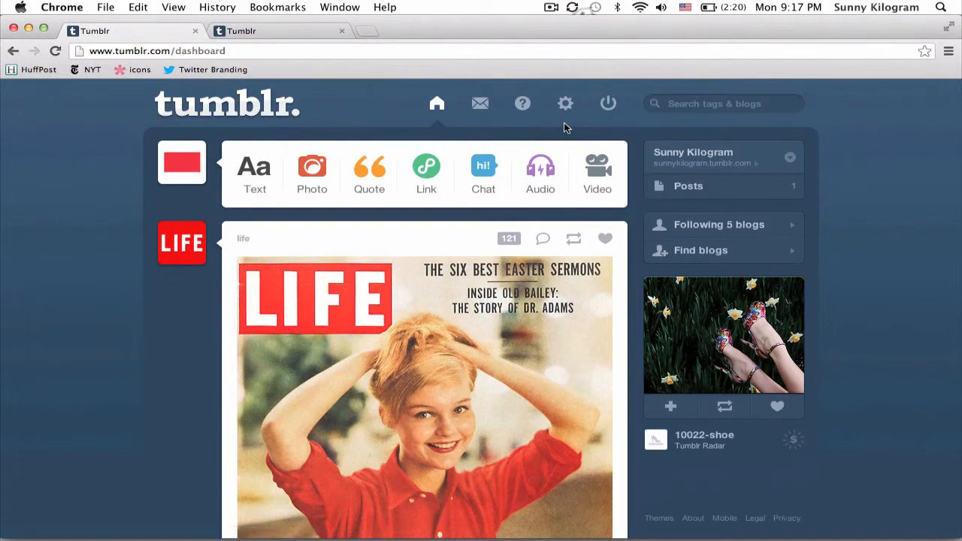
# Reach the Sunny Kilogram blog's settings and launch its theme Customize panel
pyautogui.click(566, 103)
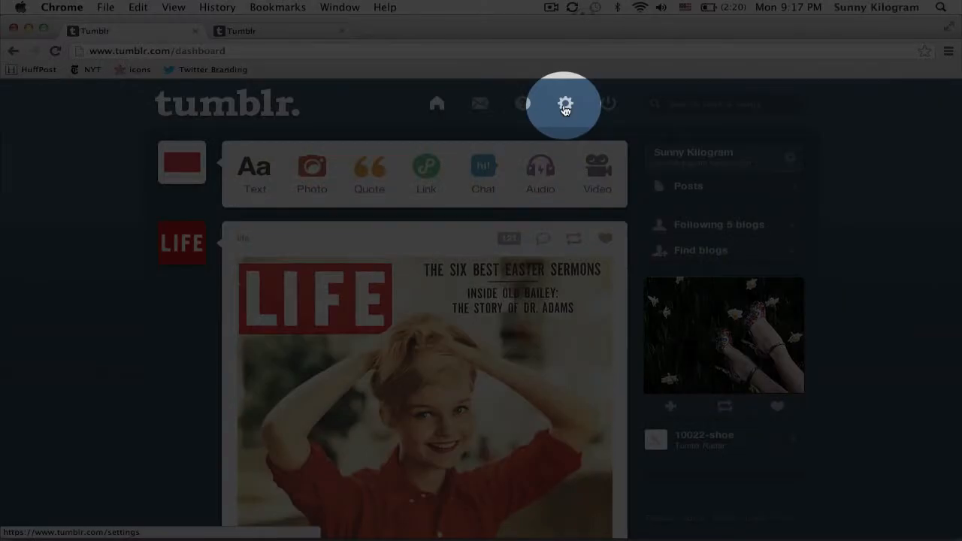
pyautogui.click(565, 104)
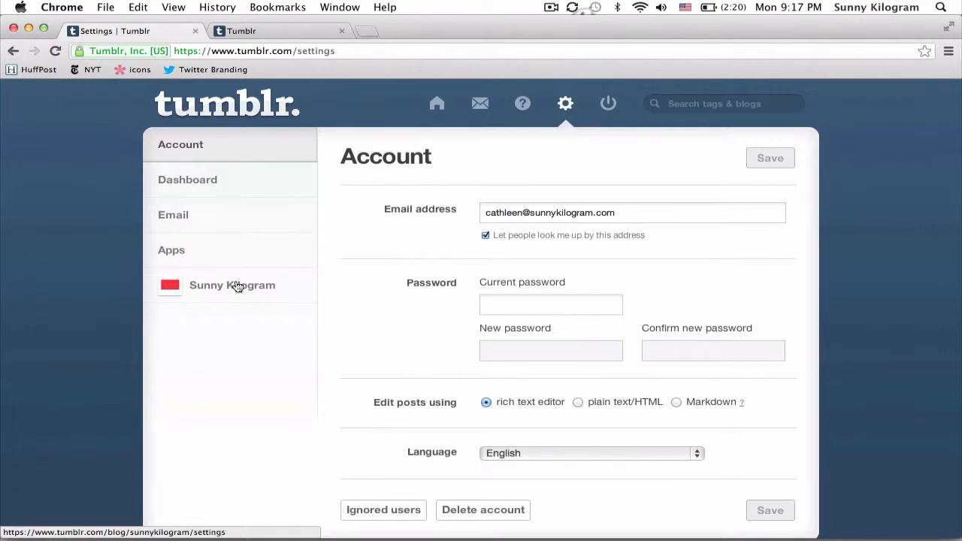
pyautogui.click(231, 284)
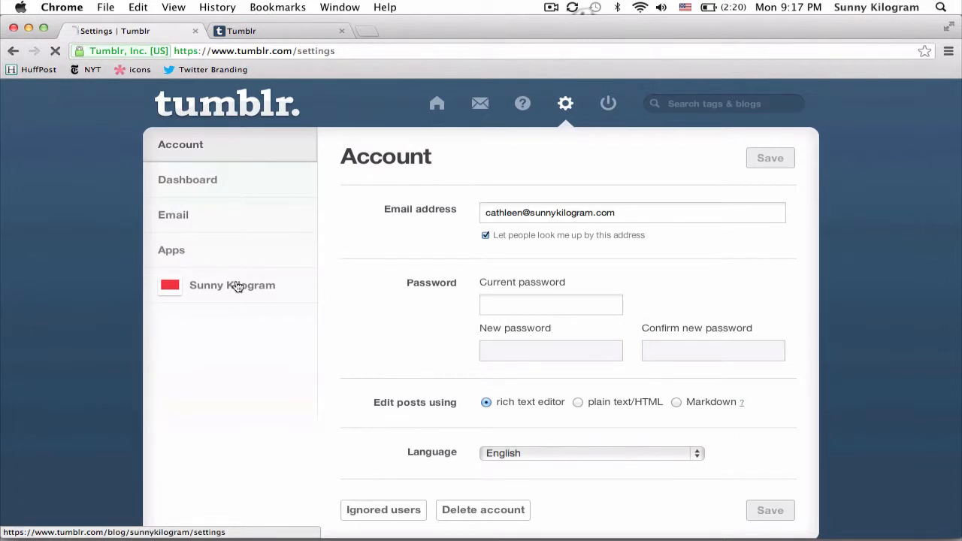
pyautogui.click(232, 284)
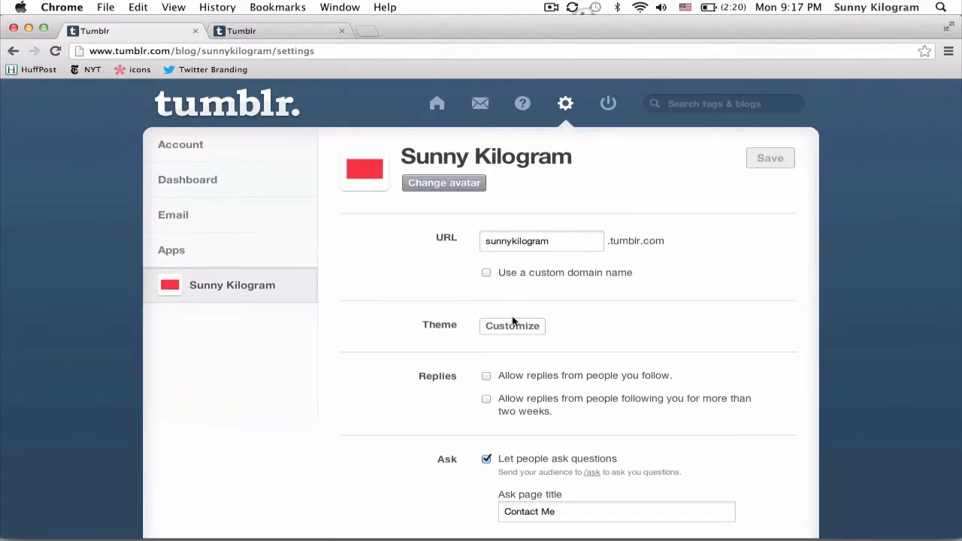
pyautogui.click(511, 326)
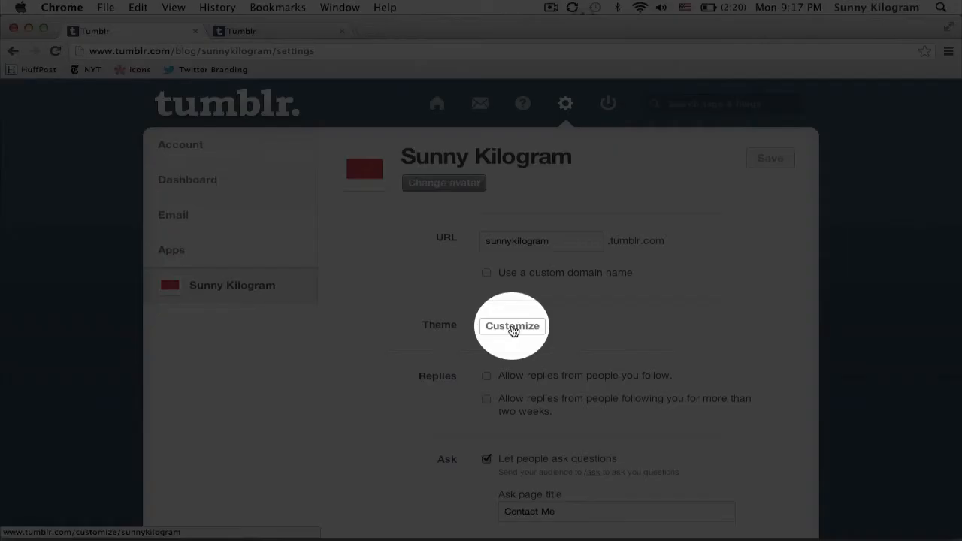
pyautogui.click(512, 326)
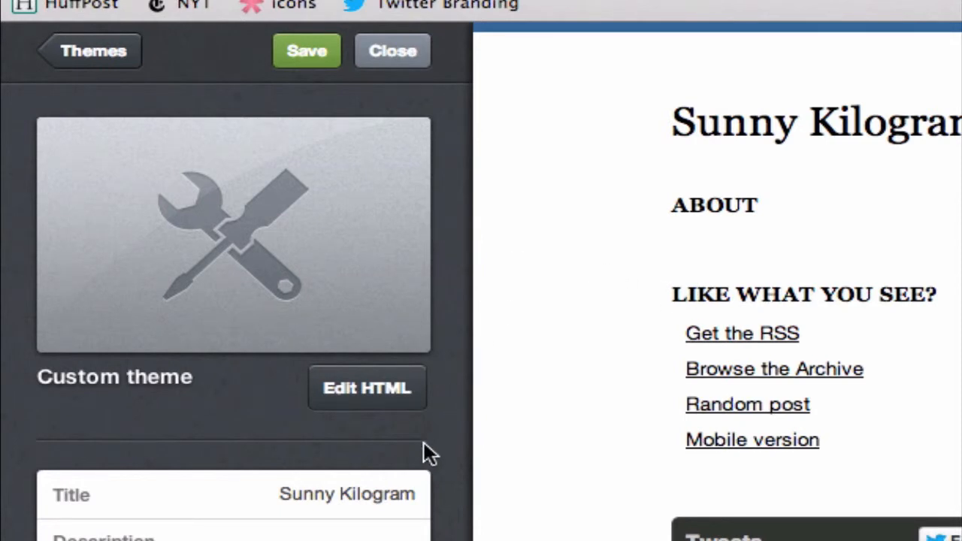
pyautogui.moveTo(385, 409)
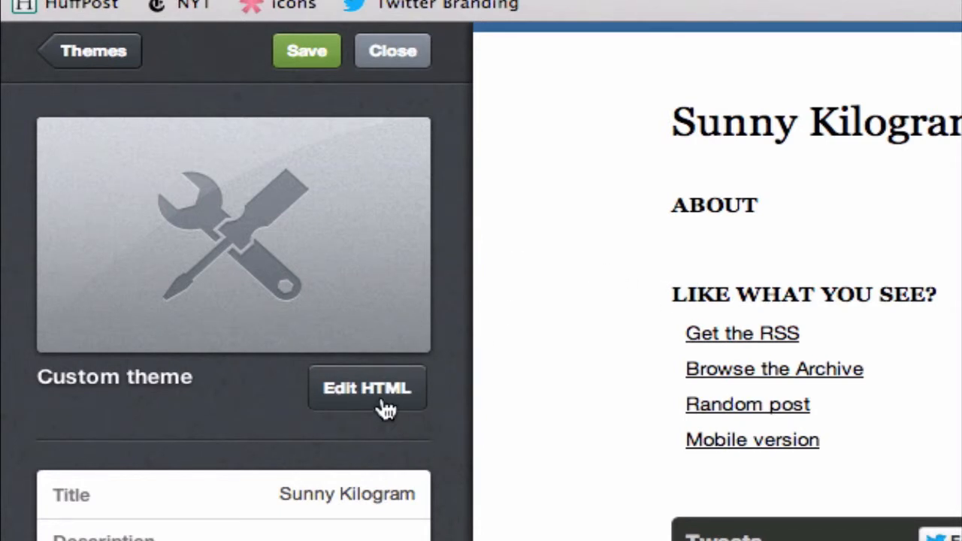
# Bring up the custom theme's HTML source via Edit HTML
pyautogui.click(367, 388)
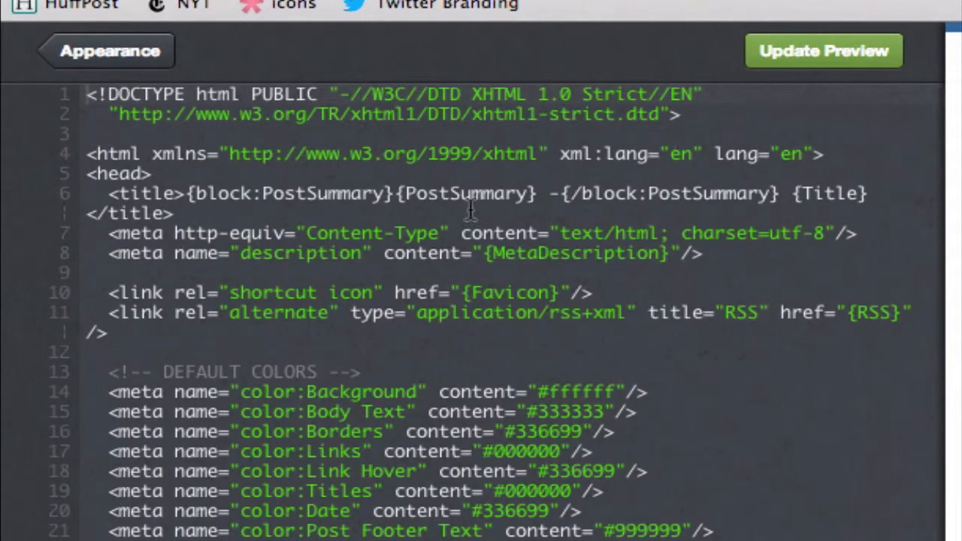
pyautogui.moveTo(619, 304)
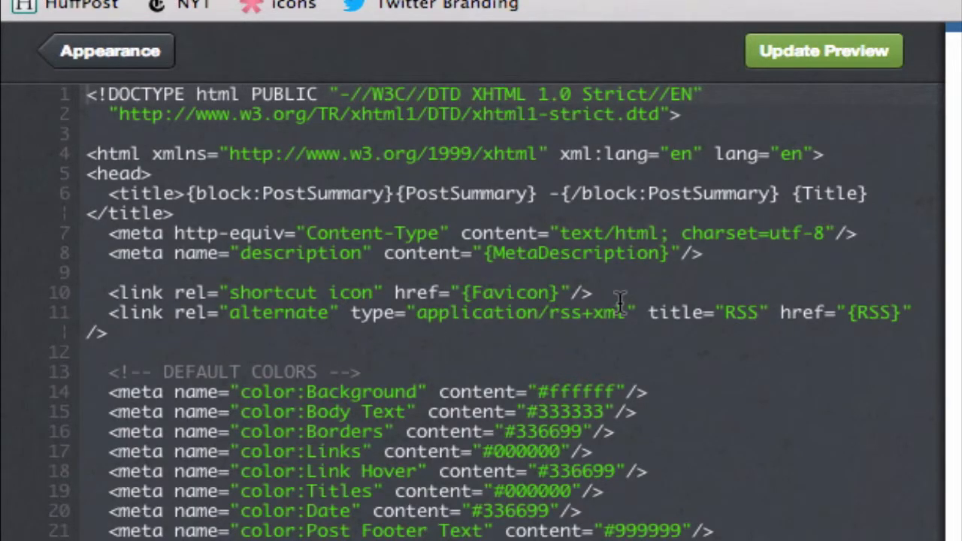
pyautogui.moveTo(369, 181)
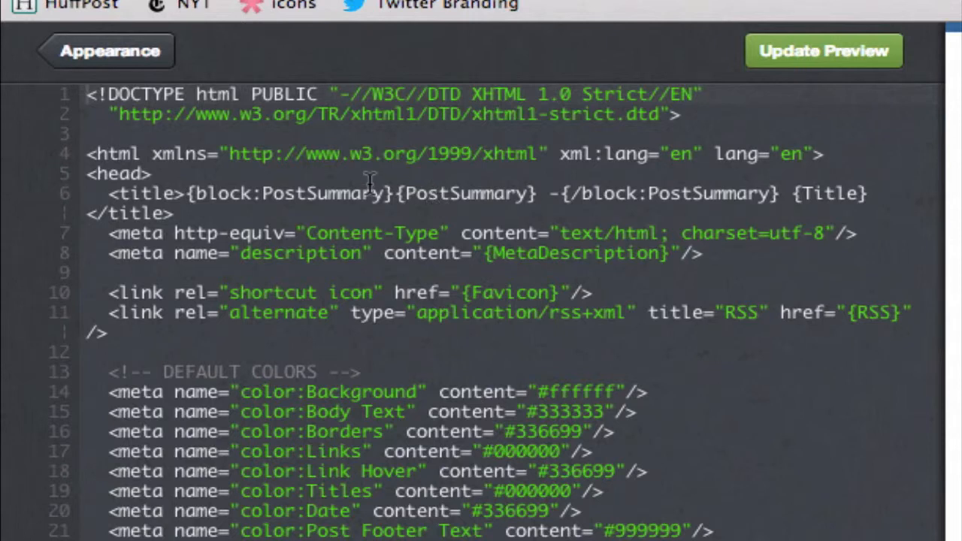
pyautogui.moveTo(225, 181)
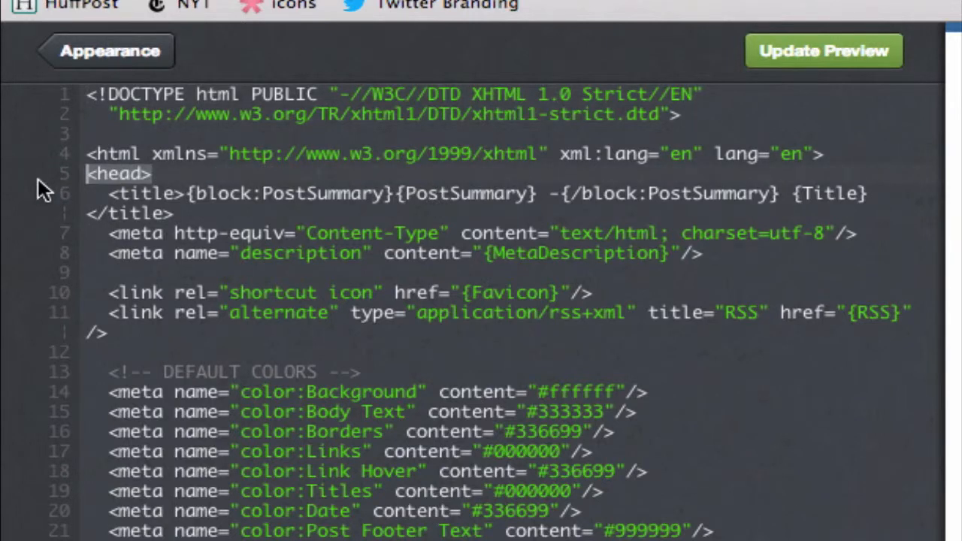
pyautogui.moveTo(184, 177)
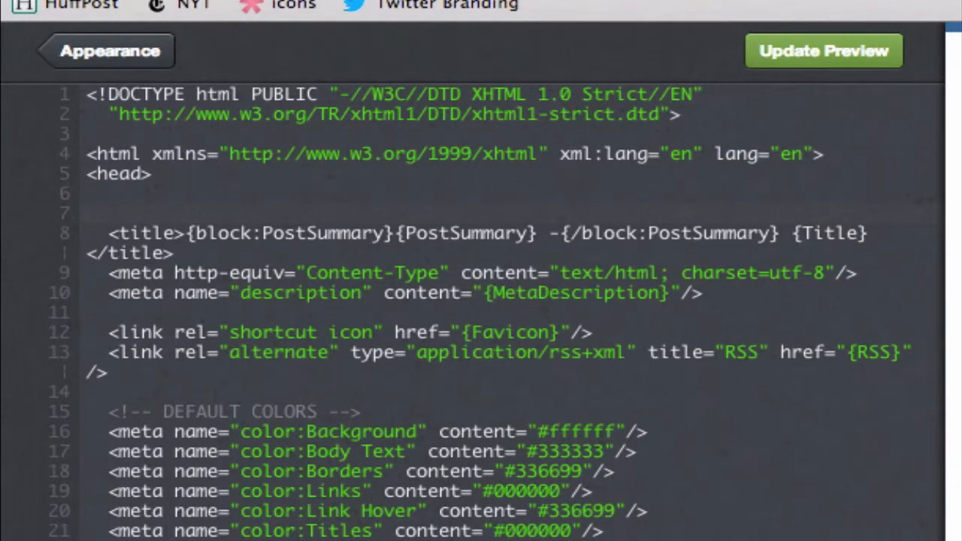
# Insert <script type="javascript" src="filename"></script> after <head> and select the filename placeholder
pyautogui.write('<script t>')
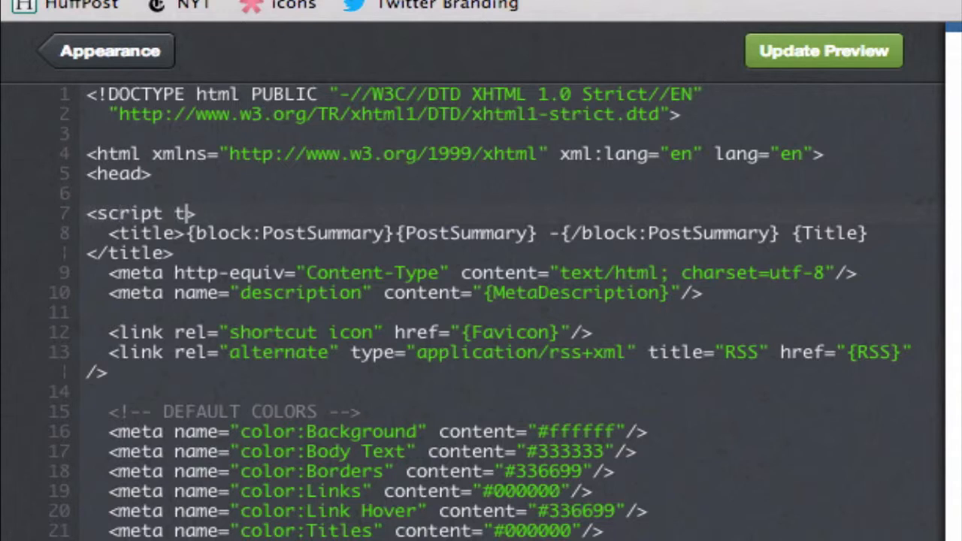
pyautogui.write('ype="java')
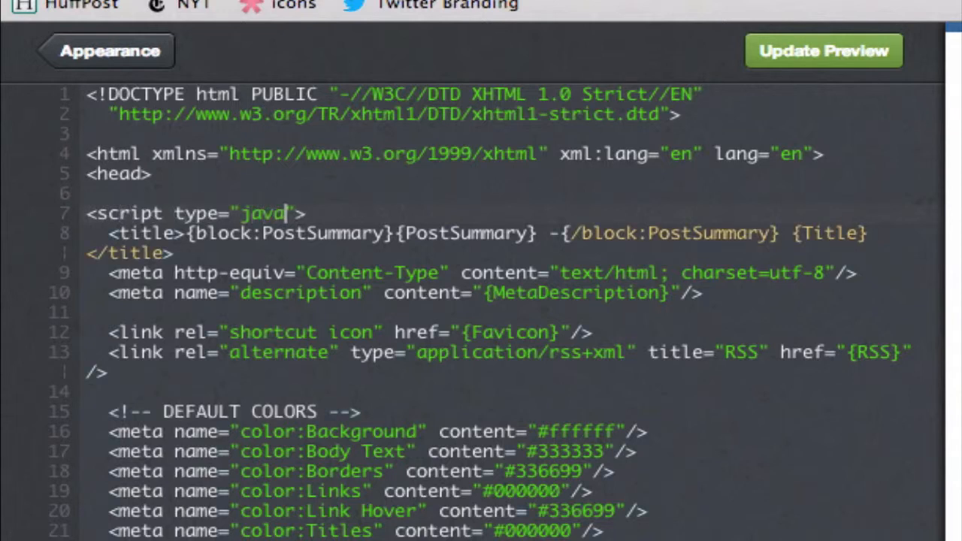
pyautogui.write('script')
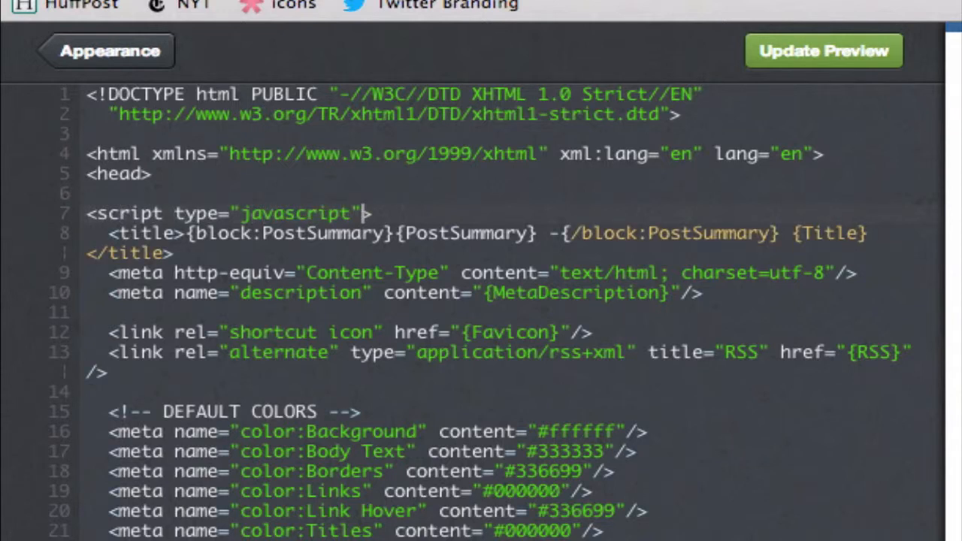
pyautogui.write('src')
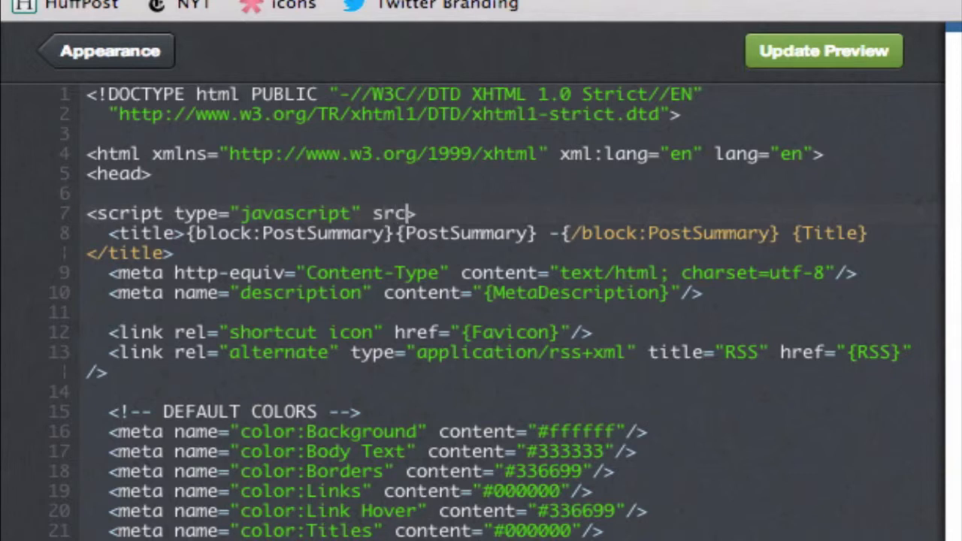
pyautogui.write('="filename">')
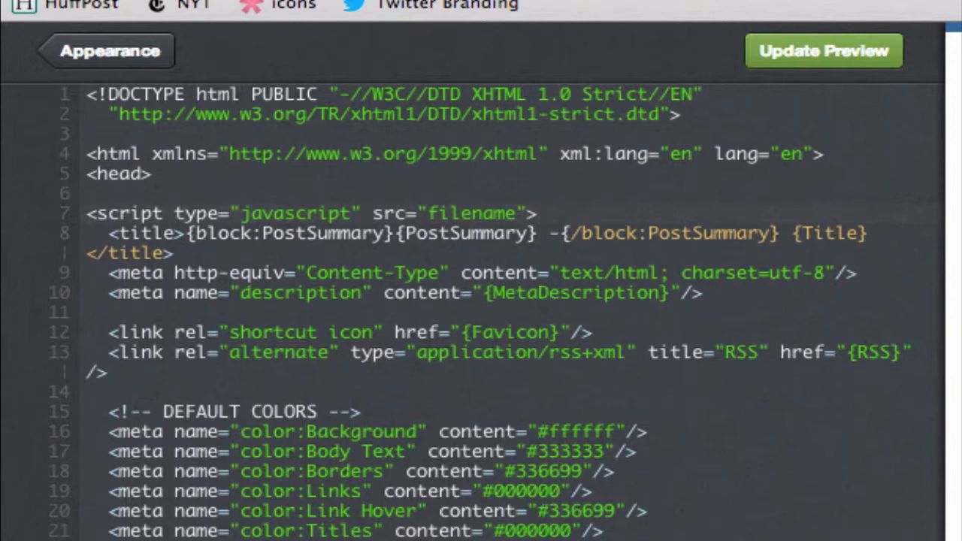
pyautogui.write('</script>')
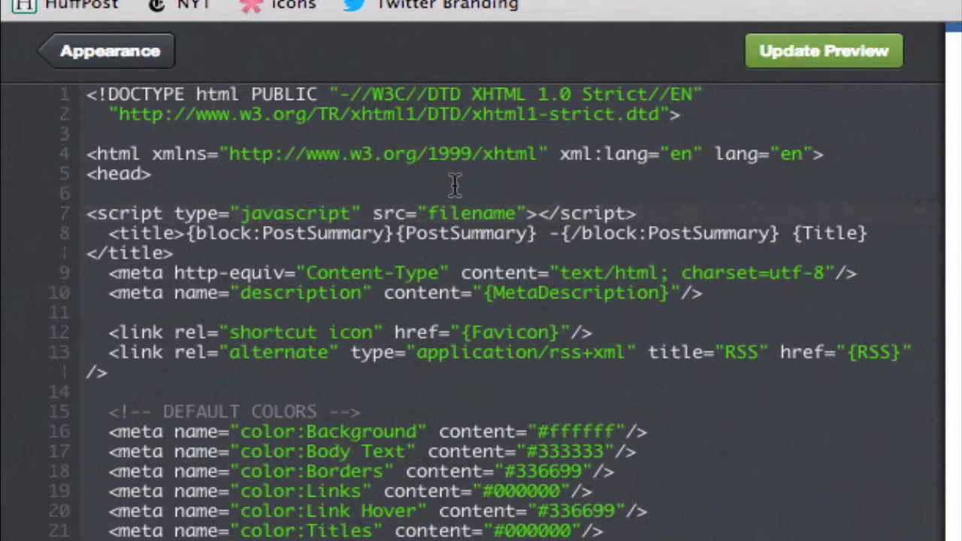
pyautogui.doubleClick(472, 213)
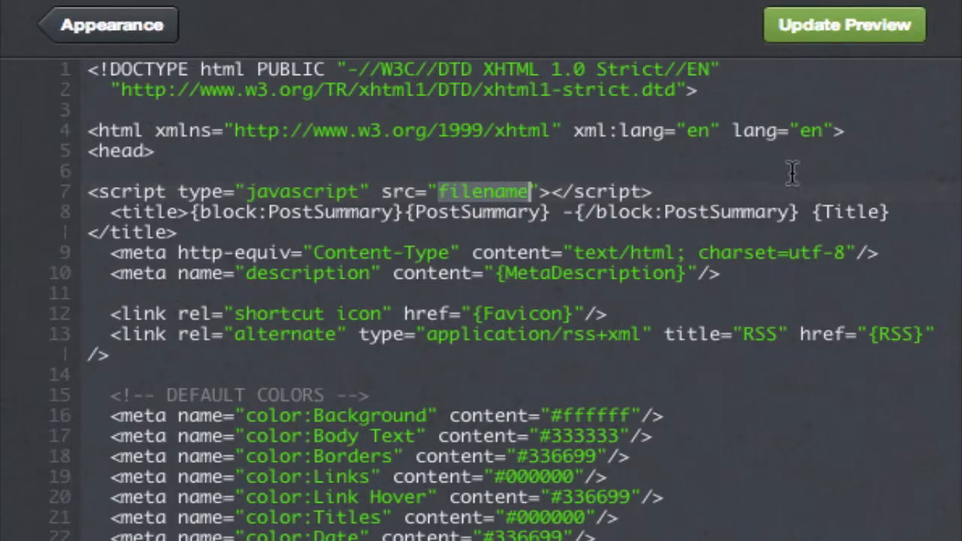
pyautogui.write('http://static.tumblr.com/tlvhi6n/1Olmloowl/theme-functions.js')
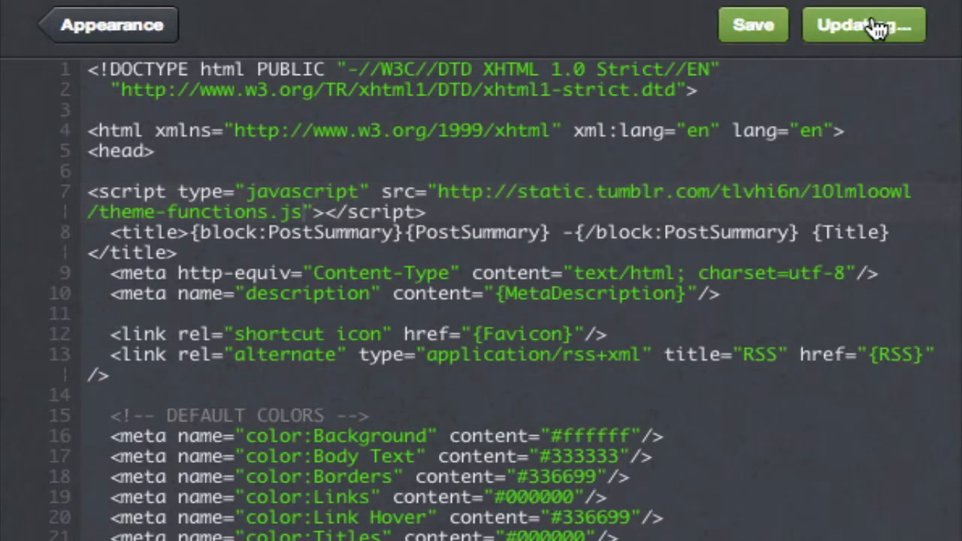
pyautogui.click(752, 25)
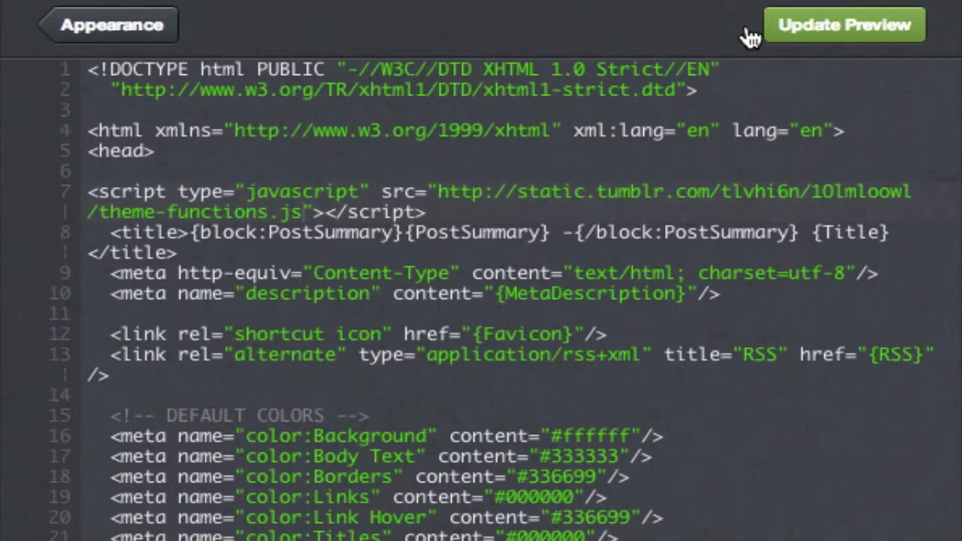
pyautogui.moveTo(626, 333)
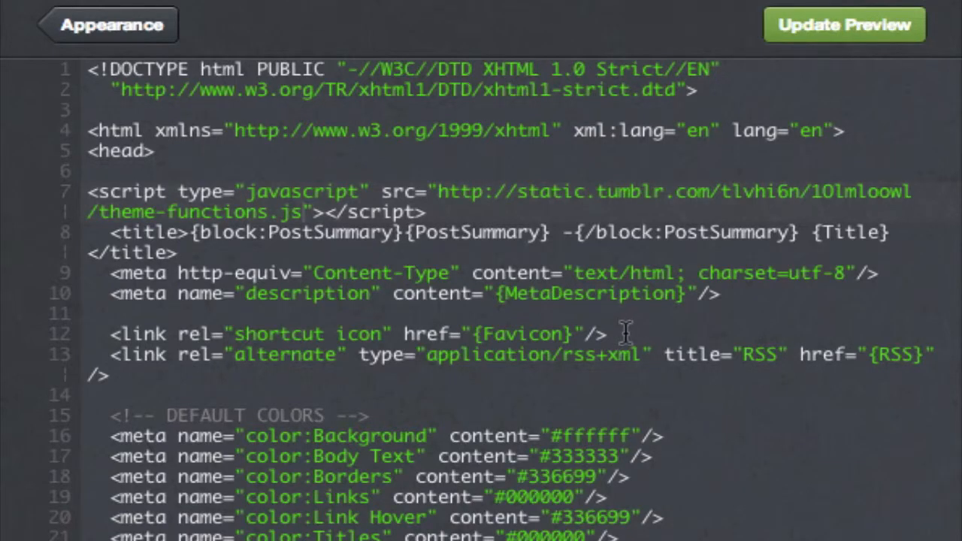